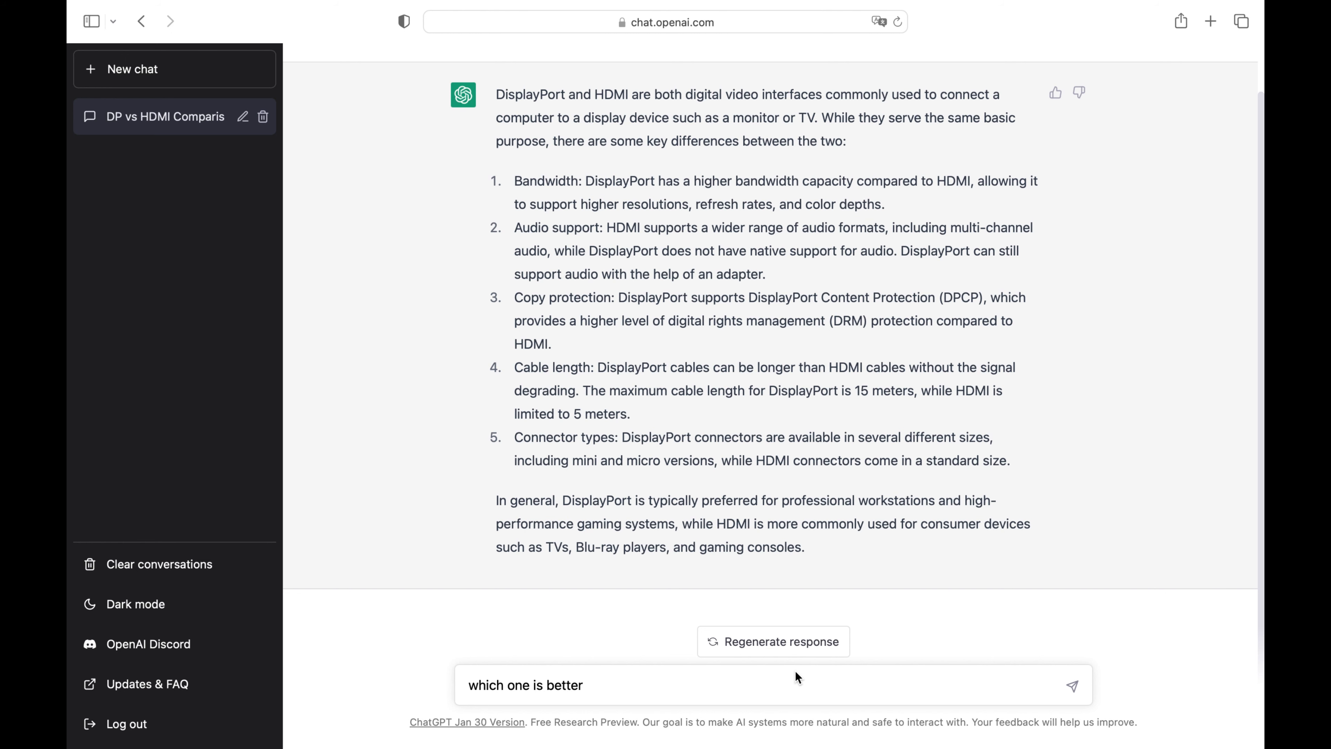
- Submit the follow-up message 'which one is better' so ChatGPT starts replying
click(1071, 684)
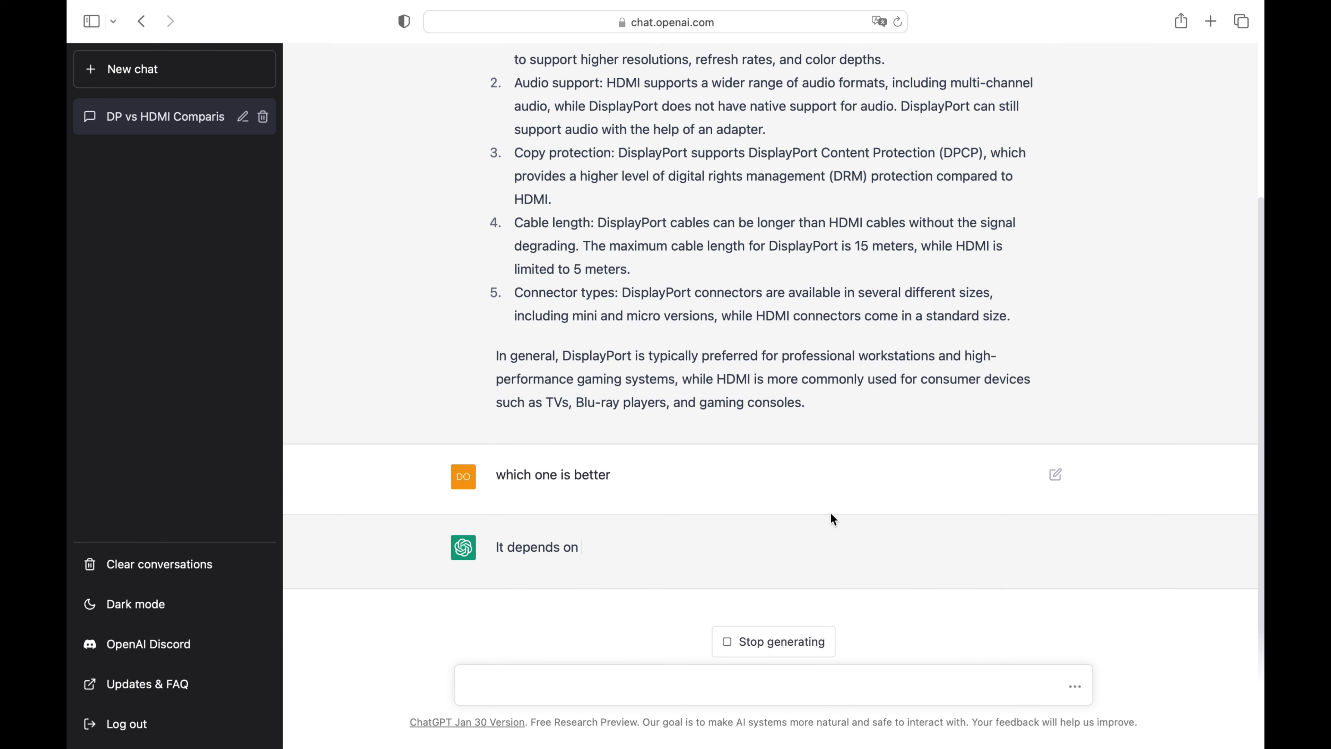